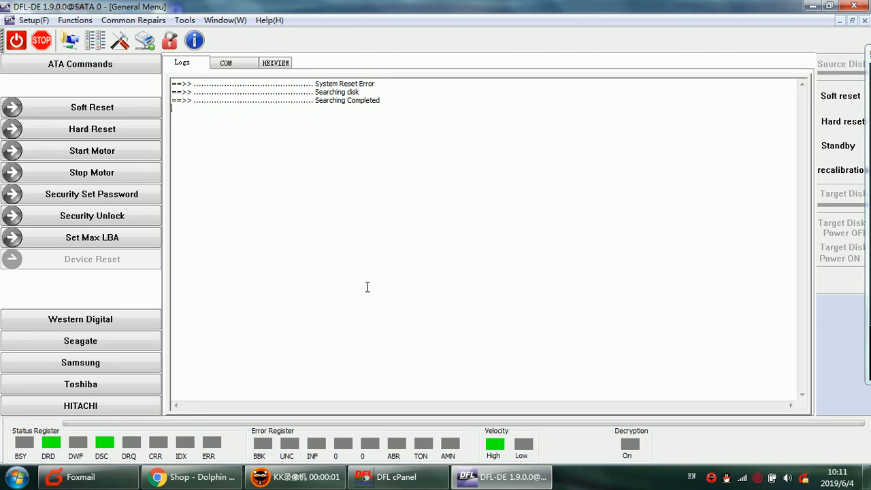
{"action": "mouse_move", "coordinate": [379, 243]}
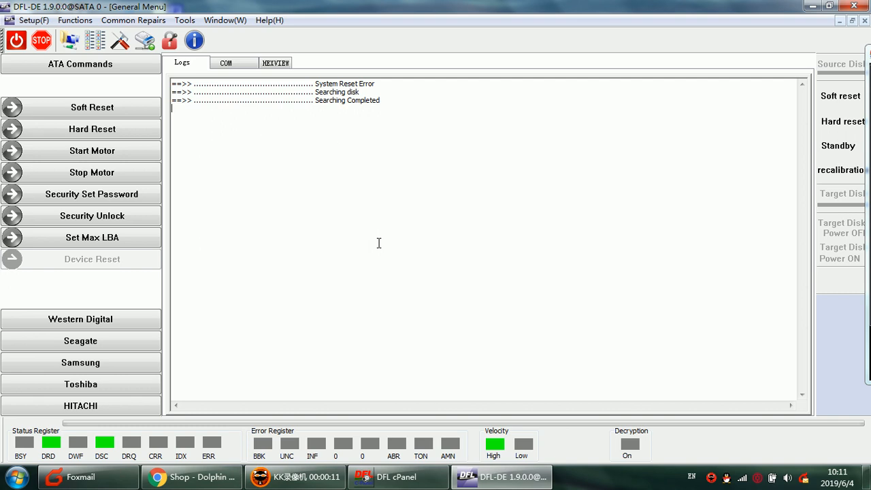
{"action": "mouse_move", "coordinate": [357, 229]}
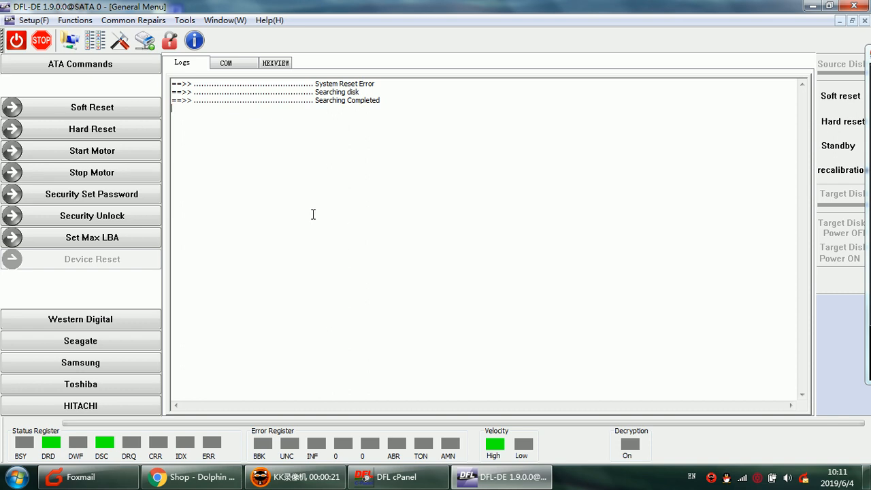
{"action": "mouse_move", "coordinate": [311, 201]}
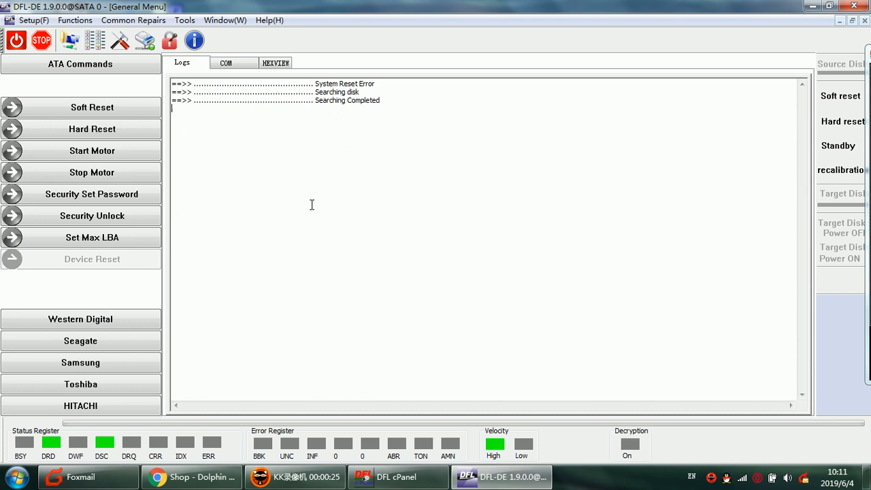
{"action": "mouse_move", "coordinate": [277, 234]}
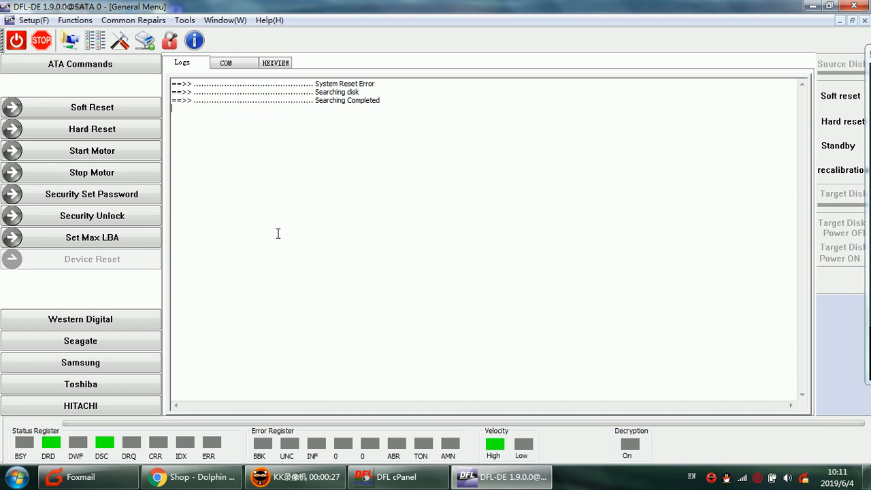
{"action": "mouse_move", "coordinate": [47, 415]}
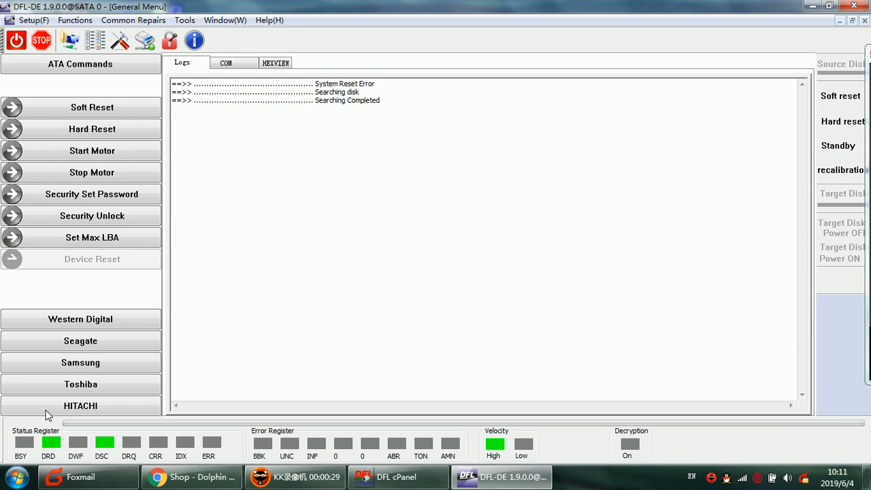
{"action": "mouse_move", "coordinate": [339, 262]}
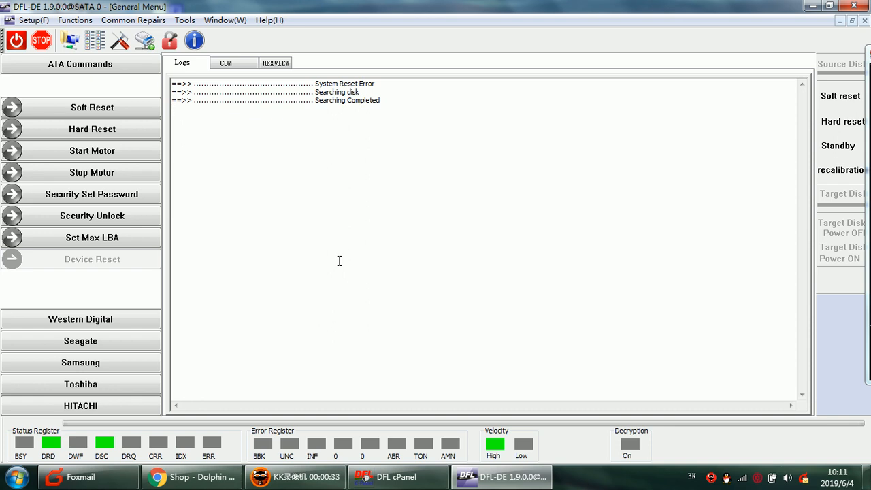
{"action": "mouse_move", "coordinate": [373, 245]}
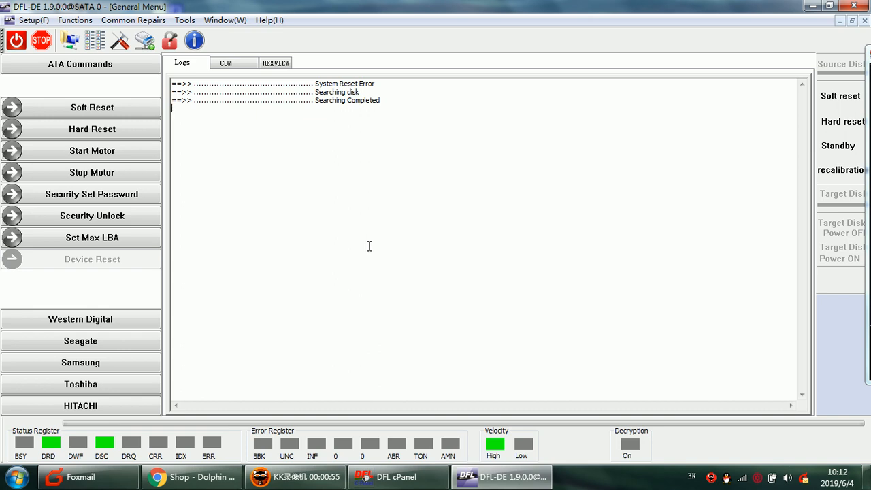
{"action": "mouse_move", "coordinate": [302, 196]}
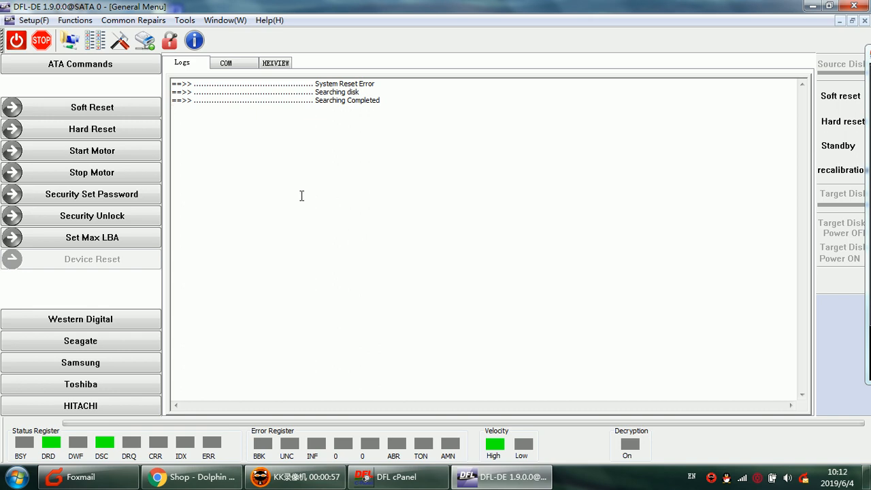
{"action": "mouse_move", "coordinate": [95, 41]}
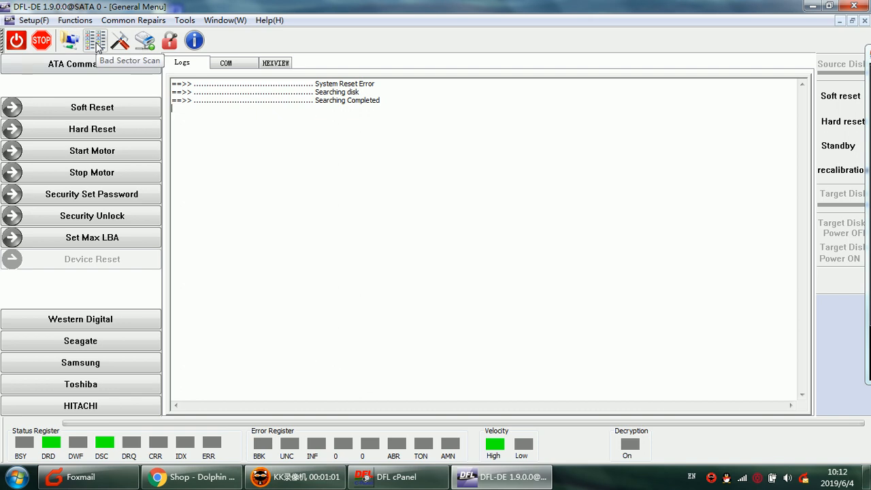
Start a read-verify bad sector scan over the drive's default full LBA range
{"action": "left_click", "coordinate": [96, 41]}
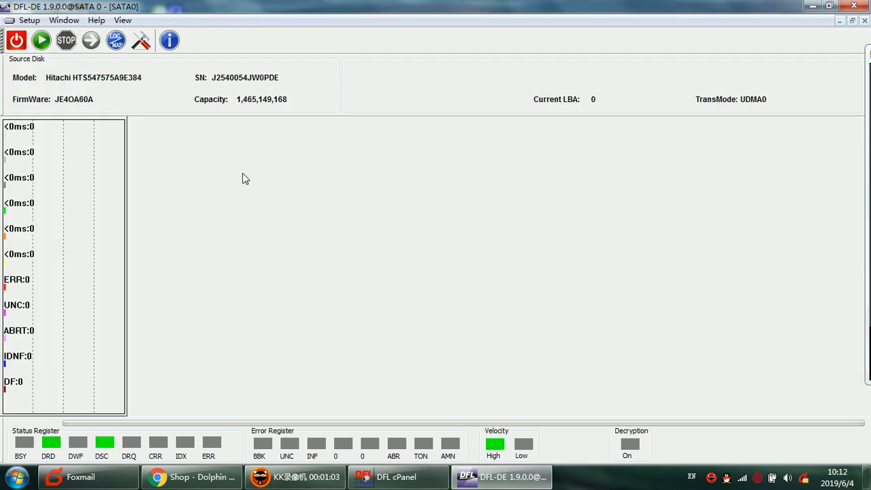
{"action": "mouse_move", "coordinate": [288, 169]}
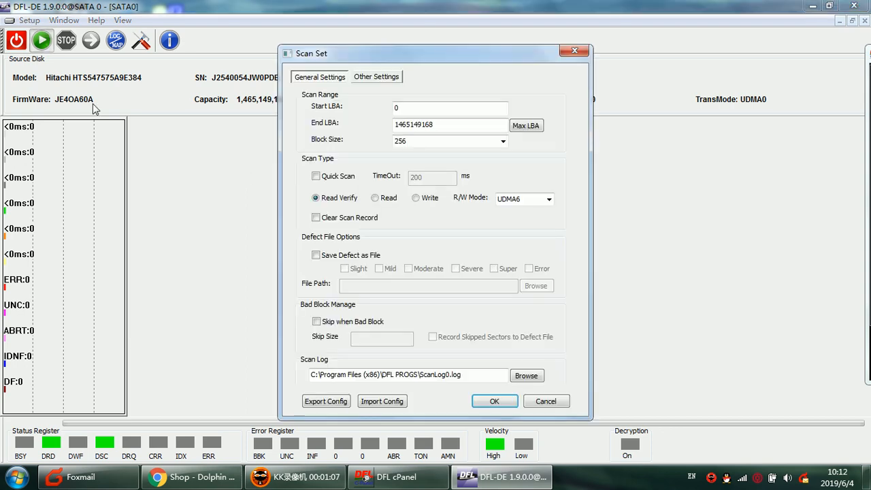
{"action": "left_click", "coordinate": [495, 400]}
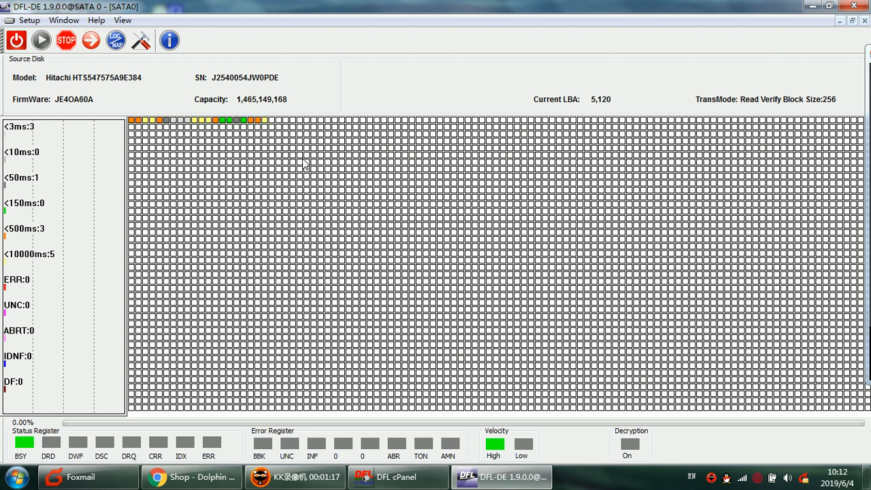
{"action": "mouse_move", "coordinate": [257, 132]}
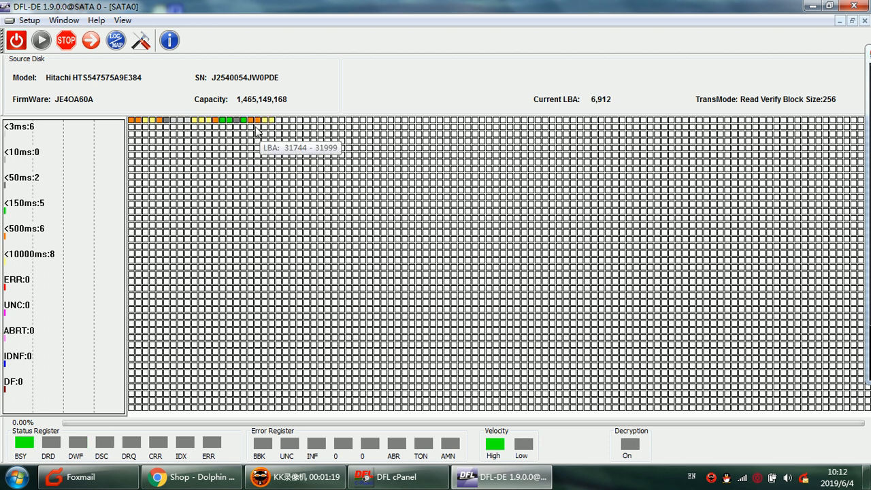
{"action": "mouse_move", "coordinate": [302, 147]}
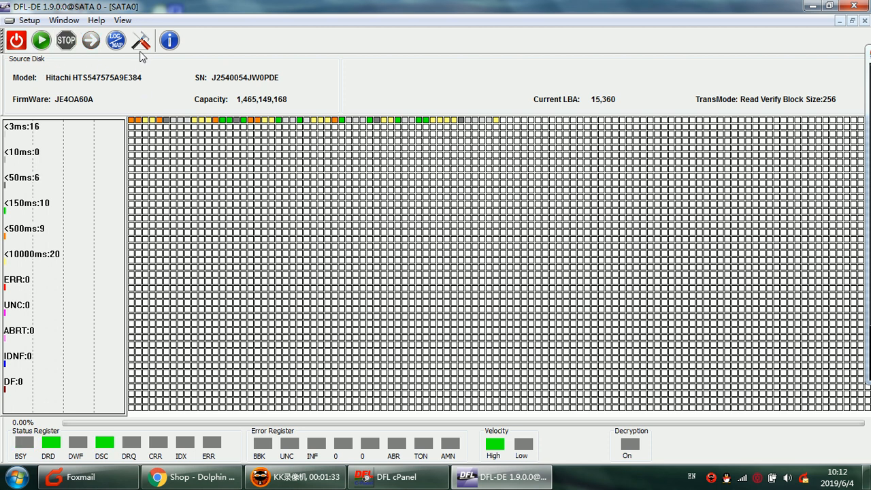
Set Start LBA to 765149168 with Clear Scan Record ticked and restart the scan
{"action": "left_click", "coordinate": [141, 41]}
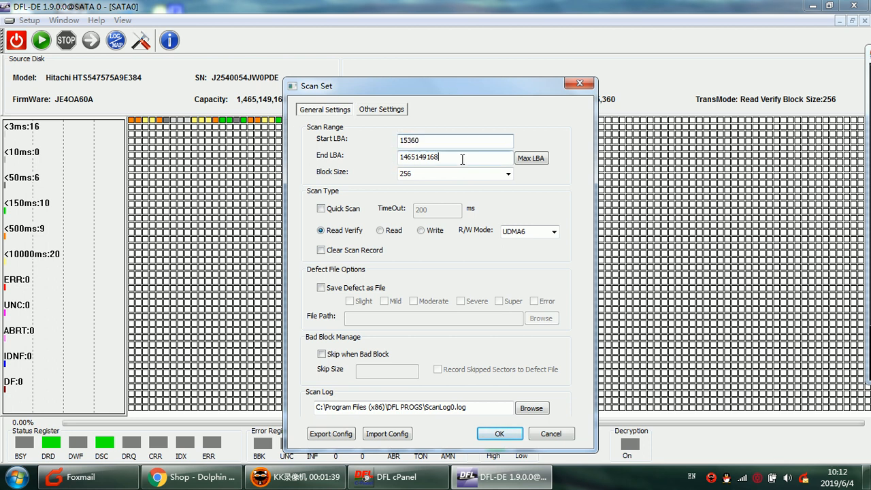
{"action": "triple_click", "coordinate": [454, 158]}
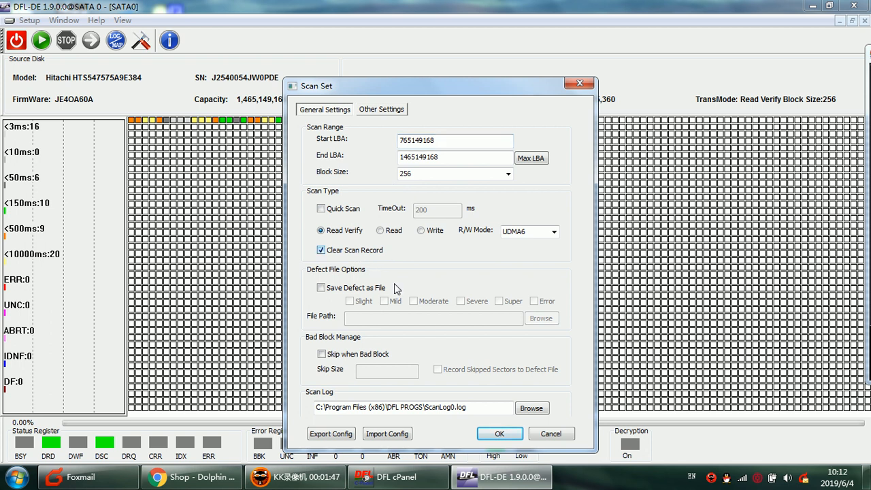
{"action": "left_click", "coordinate": [500, 433]}
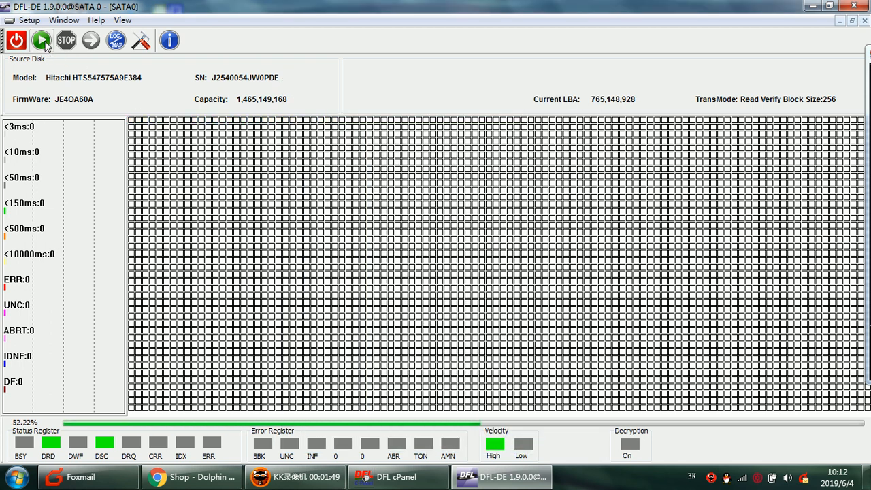
{"action": "left_click", "coordinate": [41, 40]}
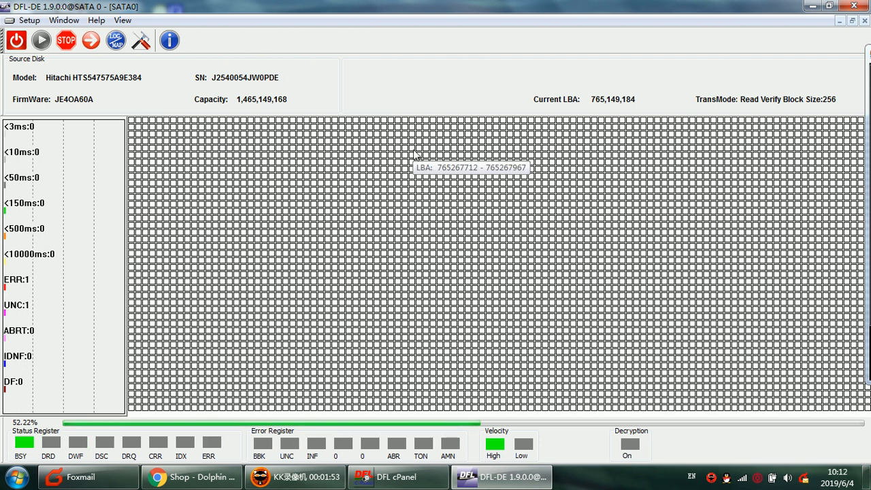
{"action": "mouse_move", "coordinate": [324, 169]}
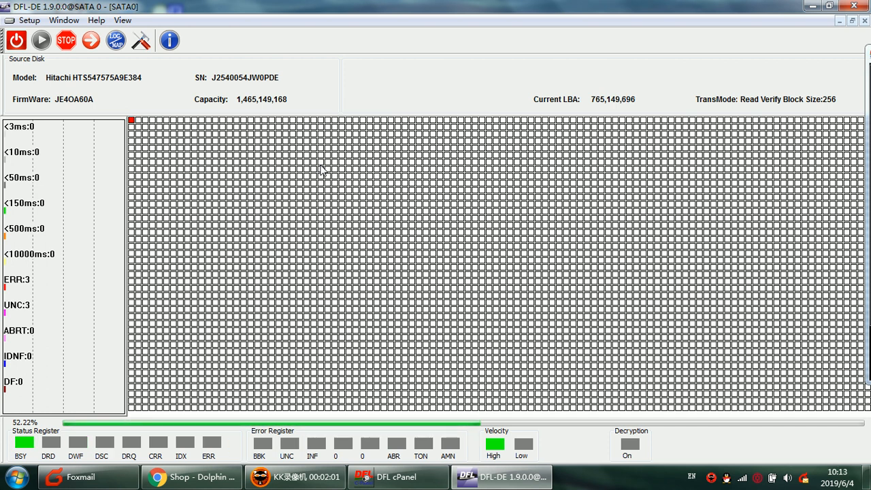
{"action": "mouse_move", "coordinate": [283, 157]}
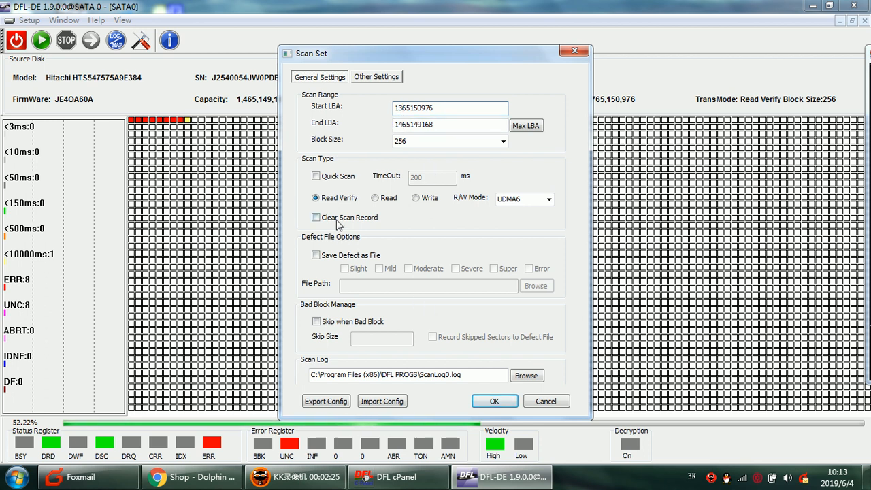
Confirm the later scan range from LBA 1,365,150,976 and begin scanning
{"action": "left_click", "coordinate": [494, 400]}
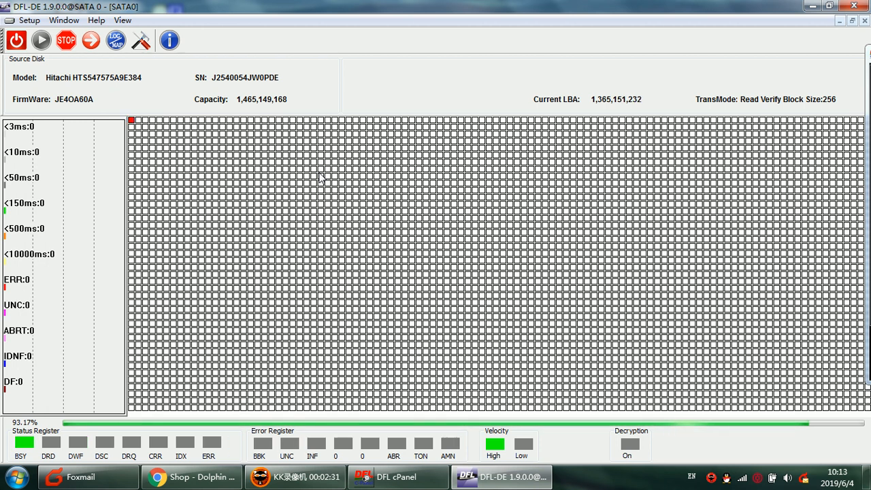
{"action": "mouse_move", "coordinate": [322, 178]}
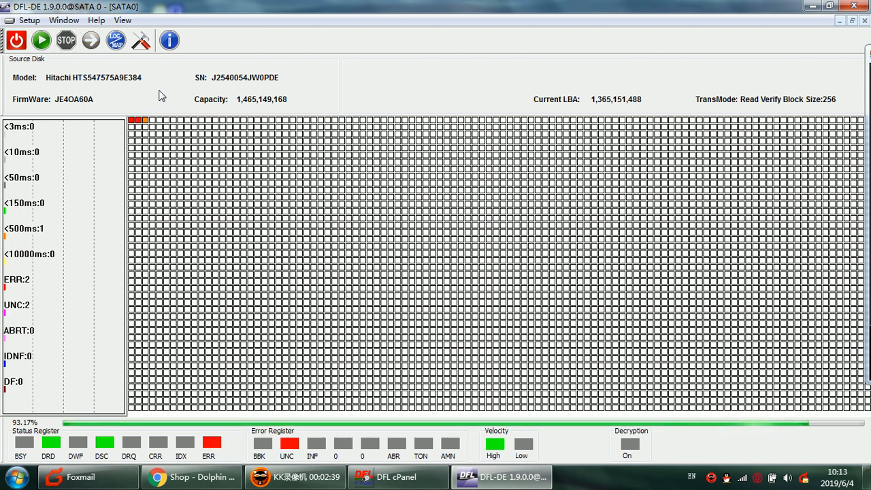
{"action": "mouse_move", "coordinate": [257, 104]}
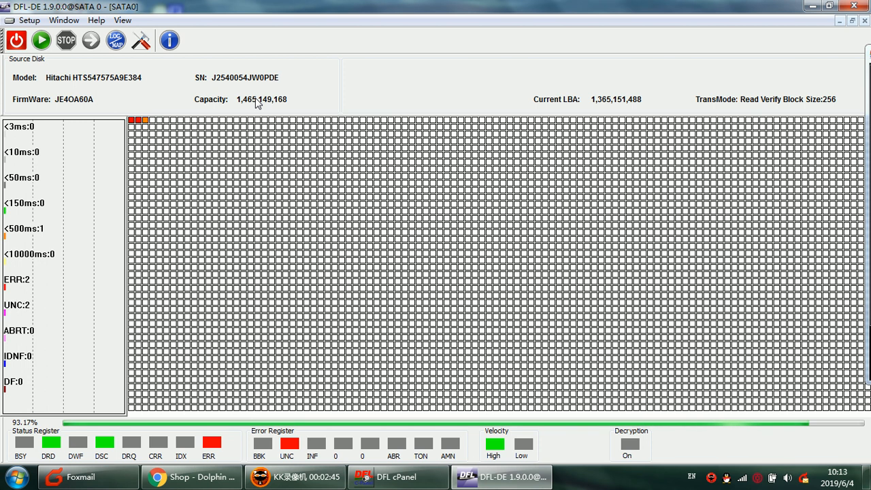
{"action": "mouse_move", "coordinate": [274, 206]}
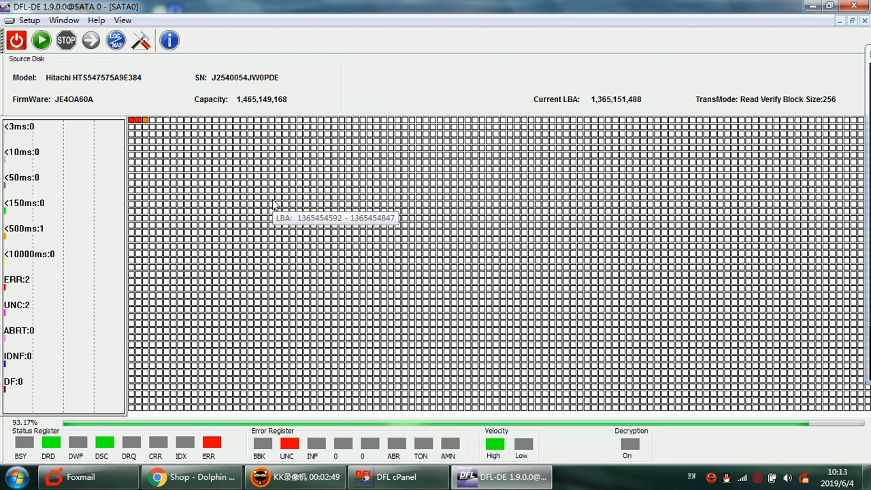
{"action": "mouse_move", "coordinate": [312, 196]}
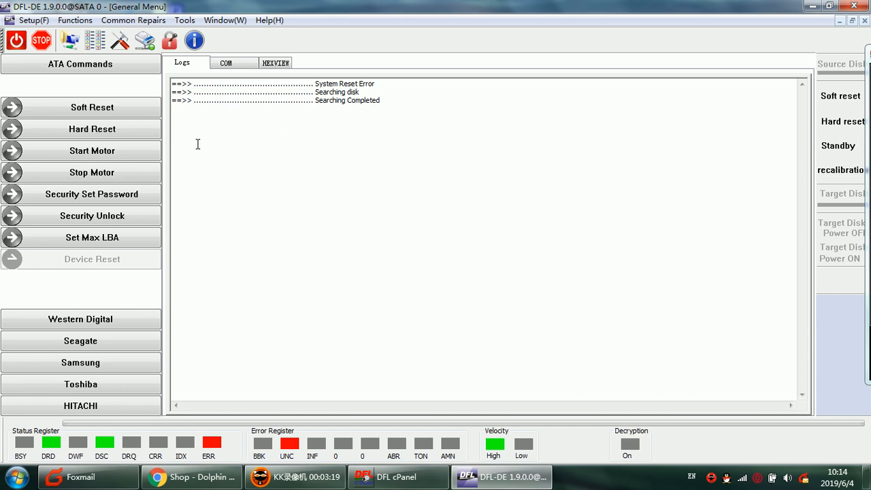
{"action": "mouse_move", "coordinate": [240, 137]}
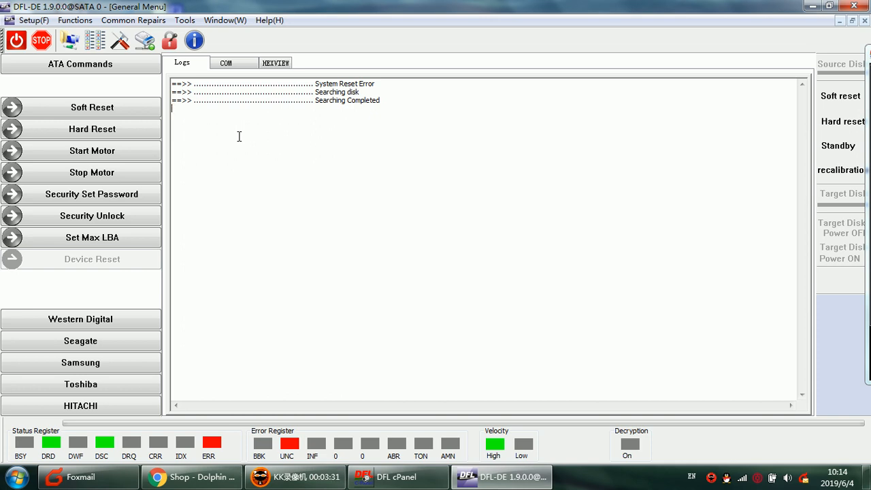
Bring up the '2 SATA 0' imaging window and show its activity log
{"action": "left_click", "coordinate": [225, 20]}
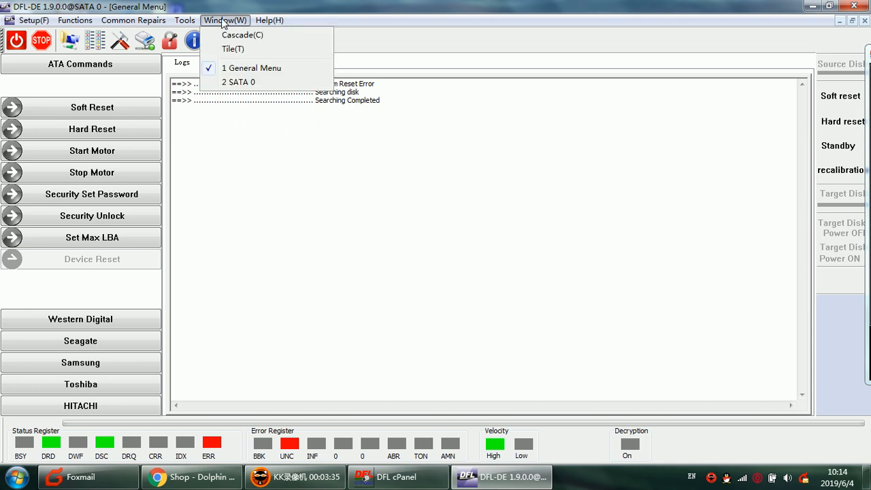
{"action": "left_click", "coordinate": [237, 81]}
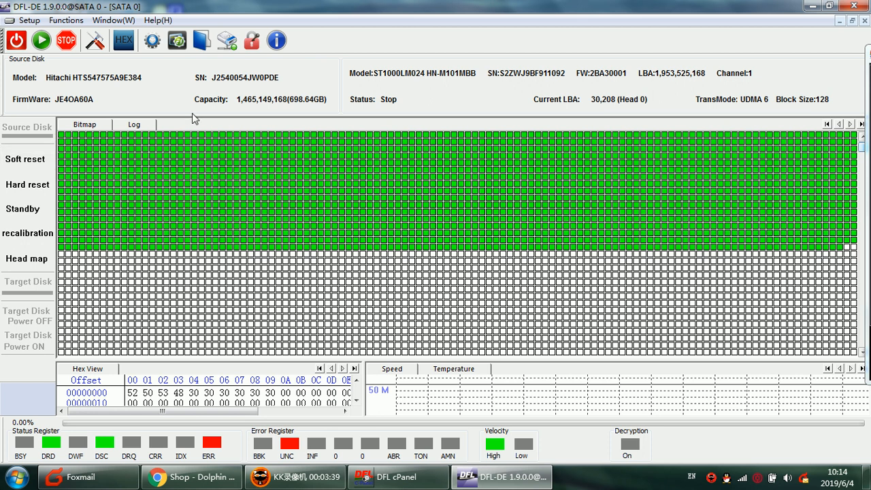
{"action": "mouse_move", "coordinate": [283, 163]}
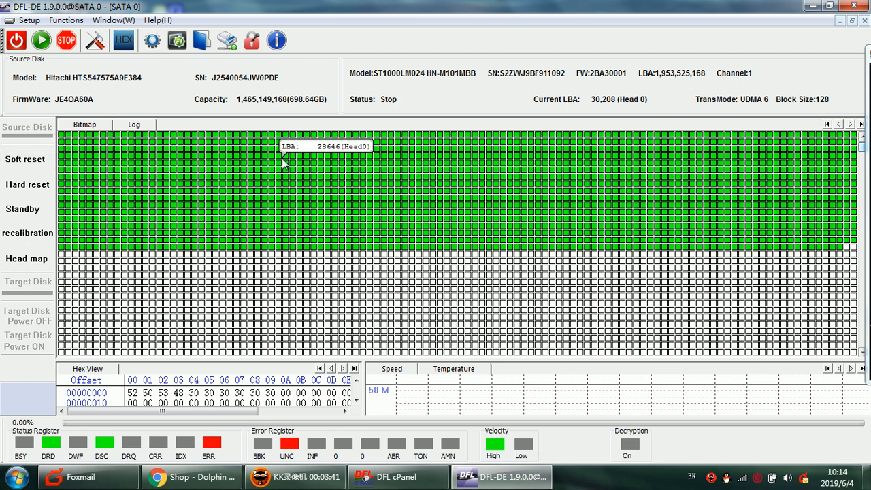
{"action": "left_click", "coordinate": [26, 259]}
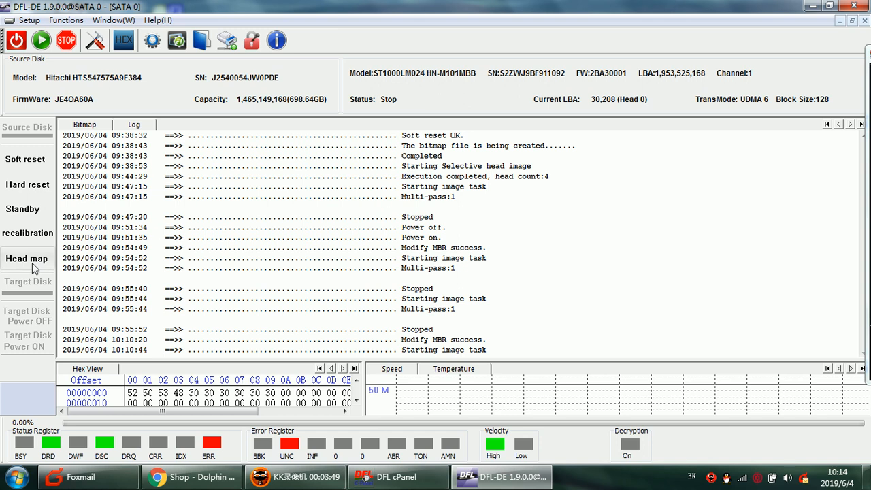
Toggle Head 0 in the head map and start the image task
{"action": "left_click", "coordinate": [27, 259]}
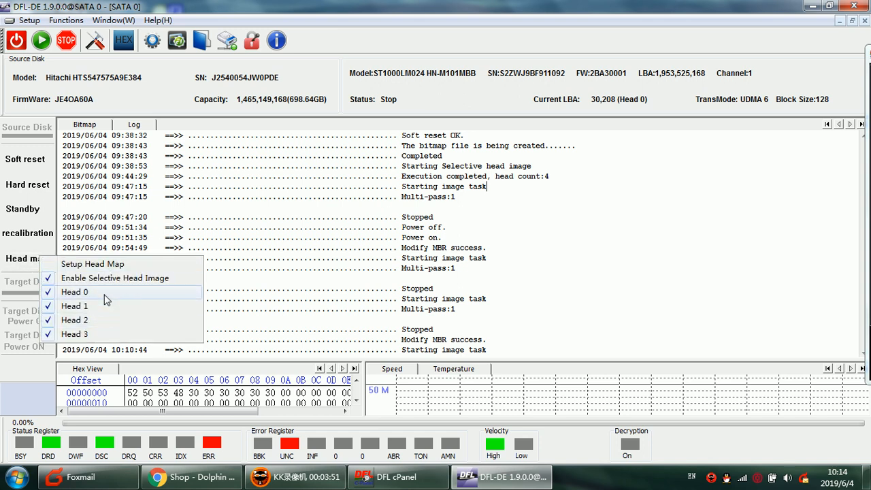
{"action": "mouse_move", "coordinate": [94, 328]}
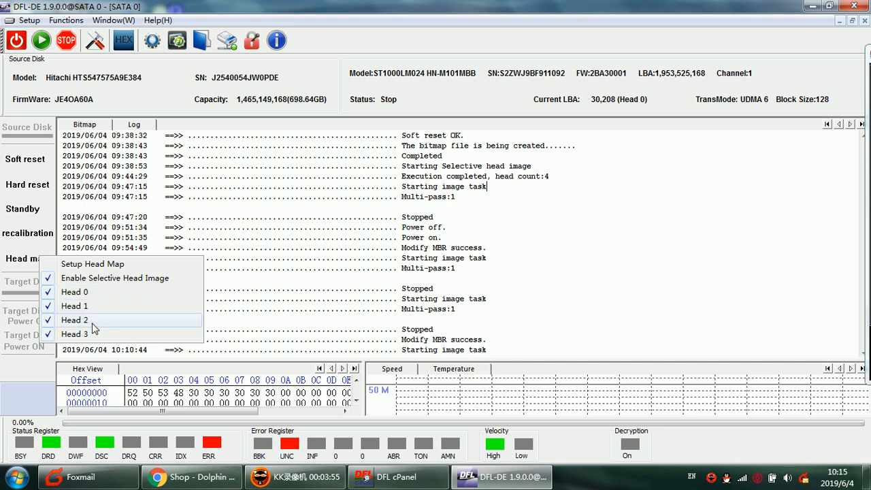
{"action": "mouse_move", "coordinate": [115, 305]}
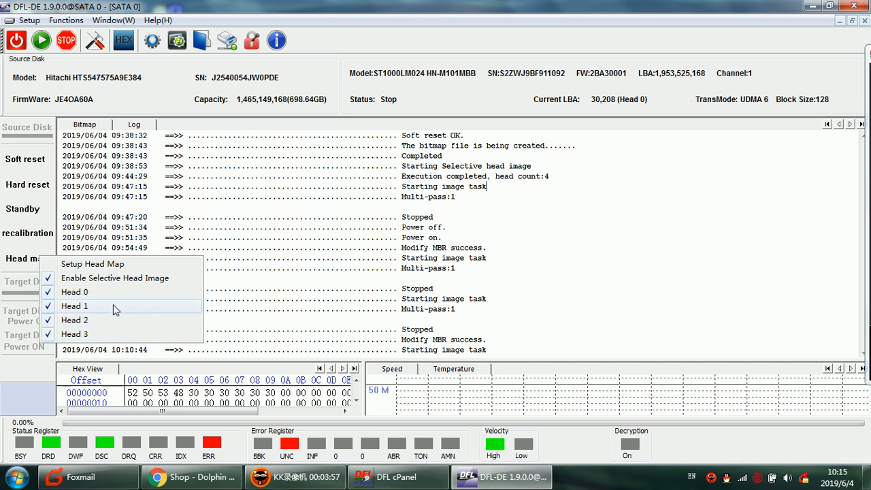
{"action": "mouse_move", "coordinate": [92, 291]}
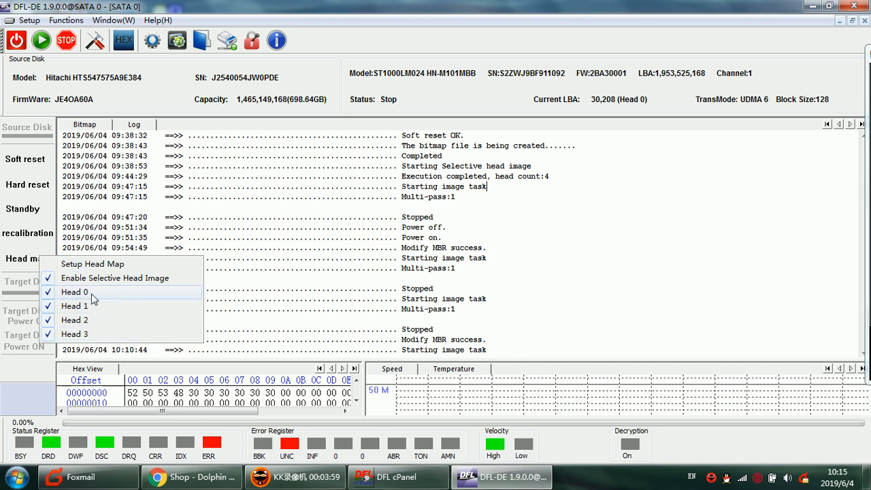
{"action": "left_click", "coordinate": [84, 124]}
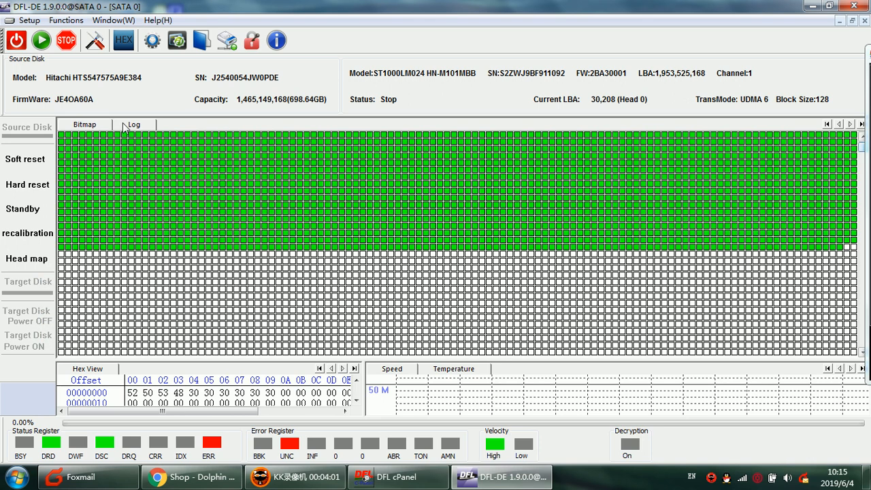
{"action": "mouse_move", "coordinate": [210, 155]}
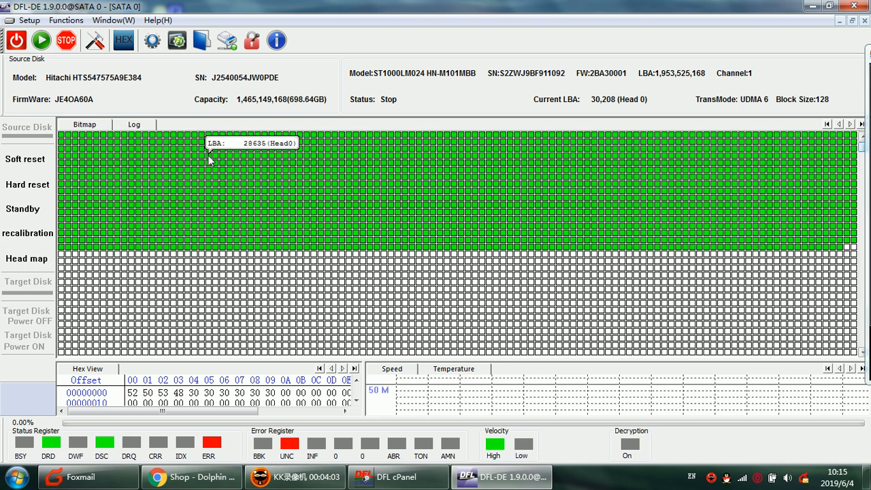
{"action": "mouse_move", "coordinate": [393, 87]}
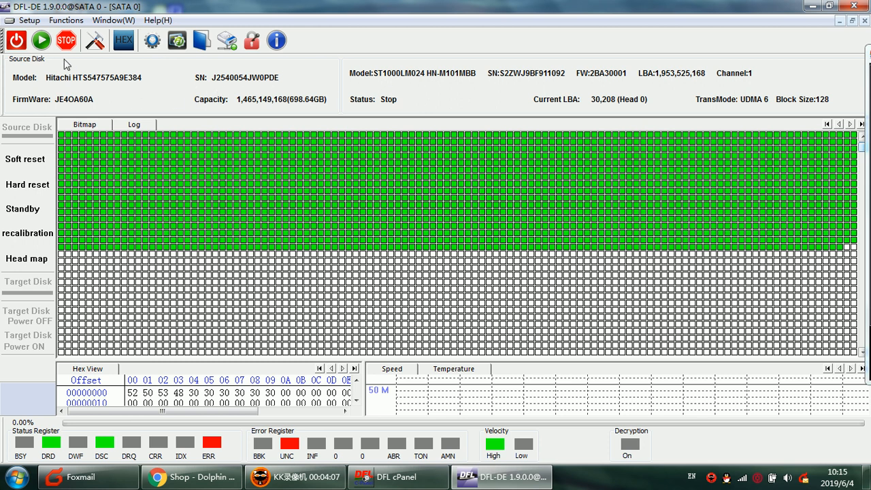
{"action": "left_click", "coordinate": [41, 40]}
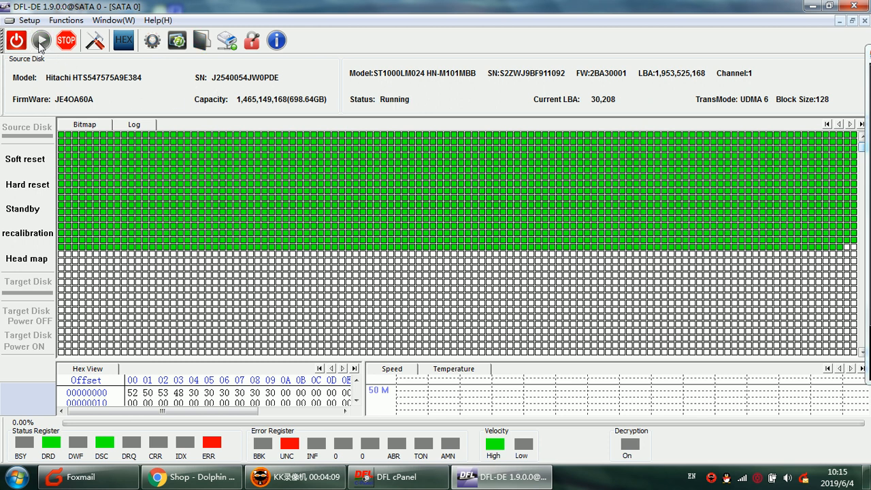
{"action": "mouse_move", "coordinate": [279, 221]}
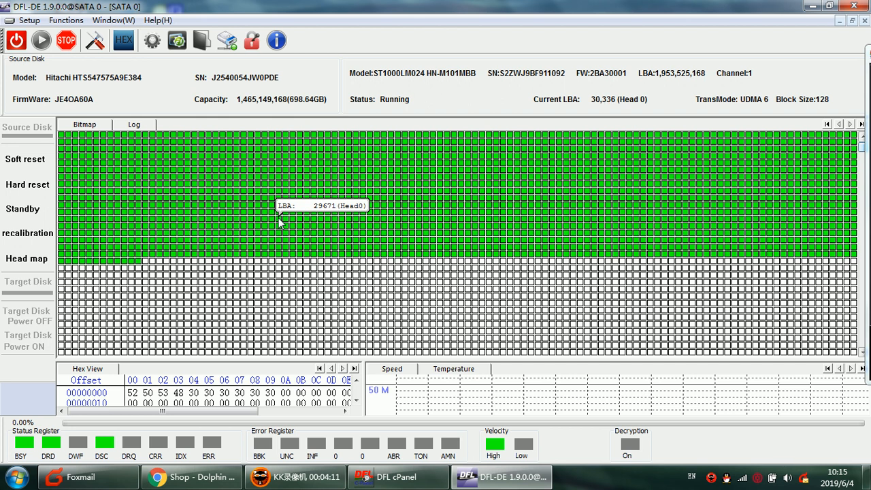
{"action": "mouse_move", "coordinate": [238, 240]}
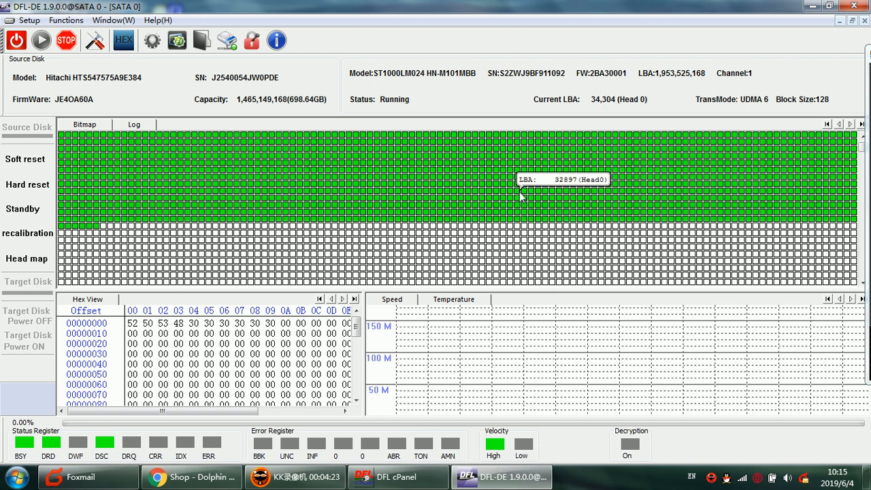
{"action": "mouse_move", "coordinate": [209, 232]}
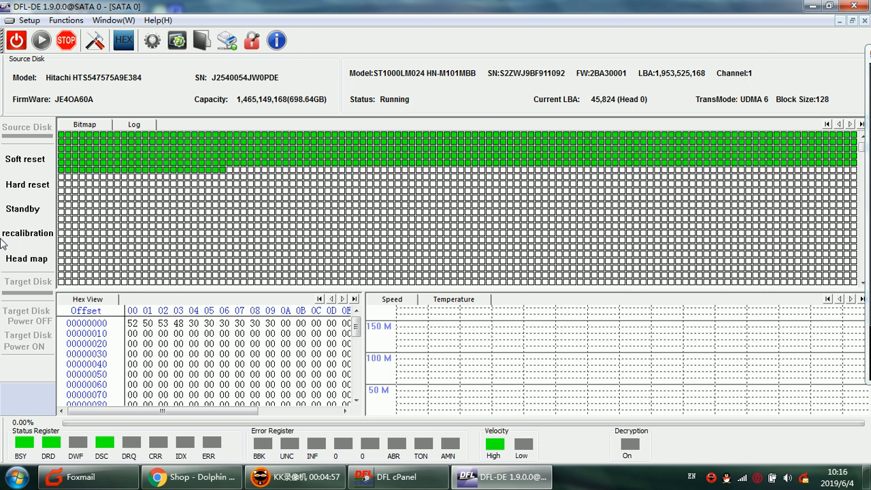
Stop imaging, restart it, and reopen the head map showing Head 0 off and Heads 1–3 on
{"action": "left_click", "coordinate": [27, 259]}
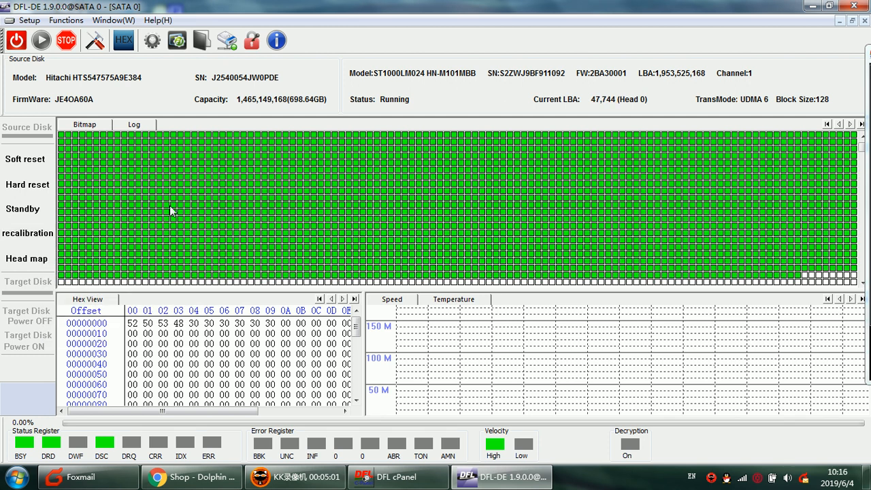
{"action": "left_click", "coordinate": [27, 258]}
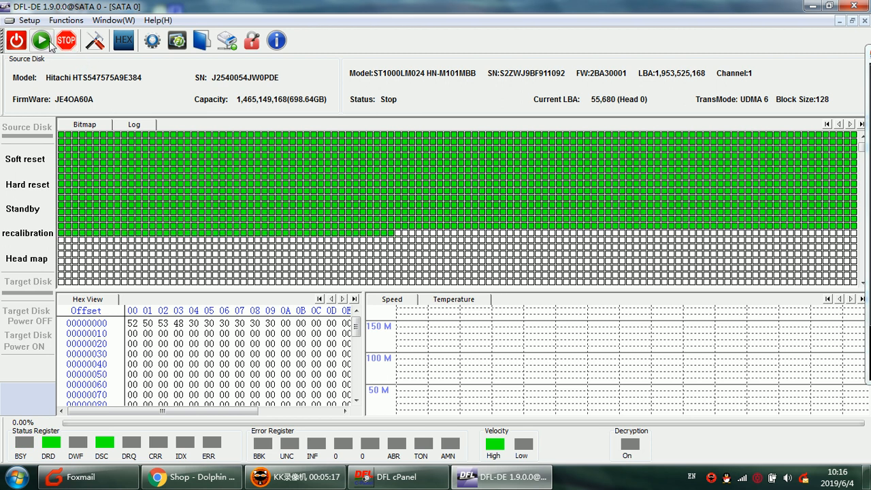
{"action": "left_click", "coordinate": [41, 41]}
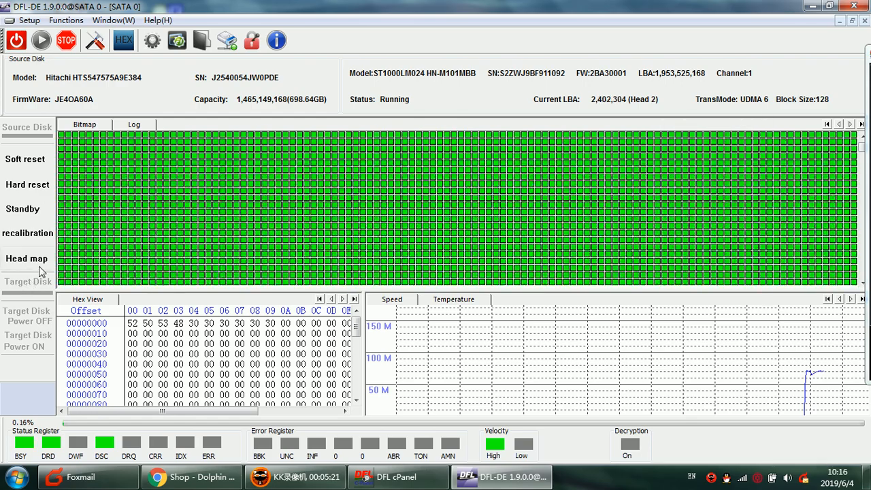
{"action": "left_click", "coordinate": [27, 259]}
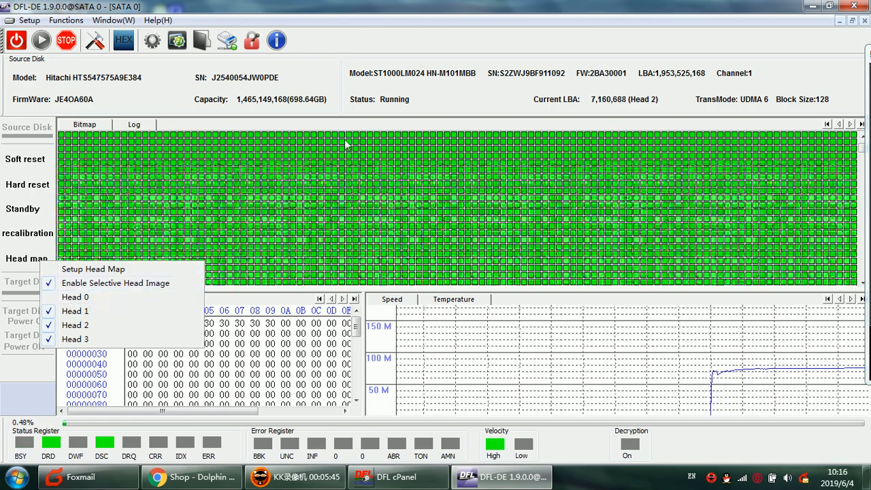
Dismiss the head map and let imaging continue on heads 1–3 past 1% progress
{"action": "left_click", "coordinate": [354, 112]}
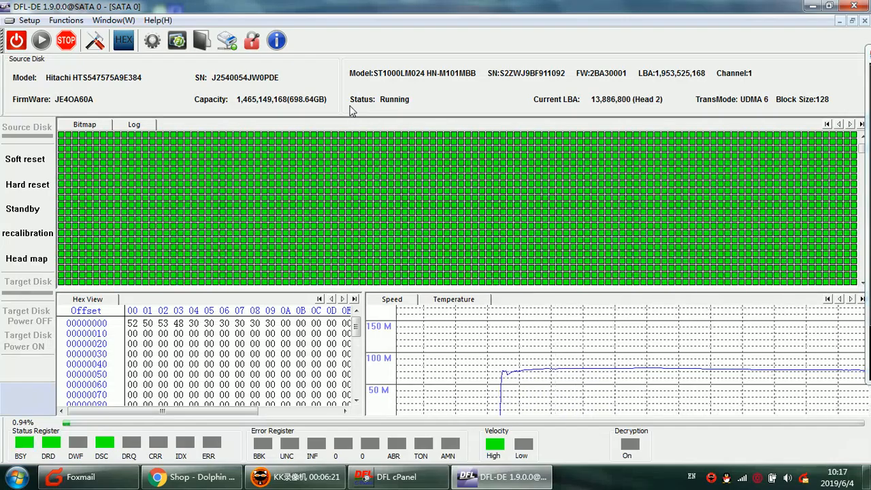
{"action": "left_click", "coordinate": [26, 258]}
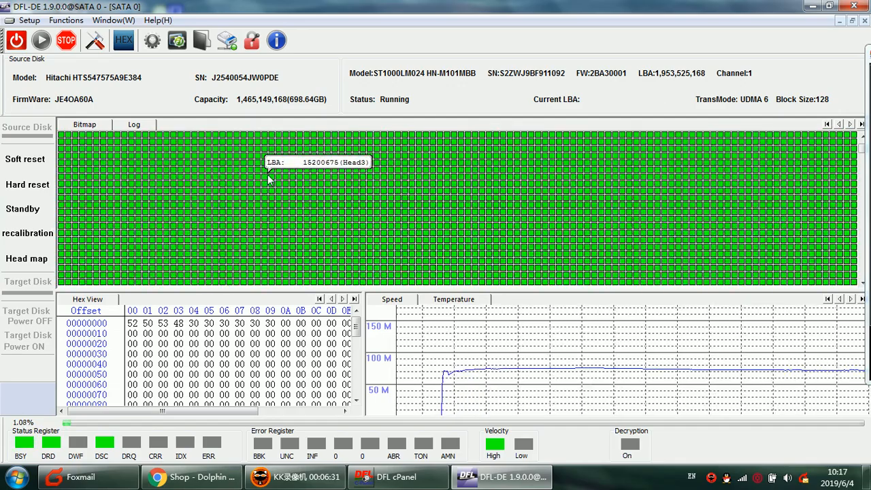
{"action": "mouse_move", "coordinate": [333, 103]}
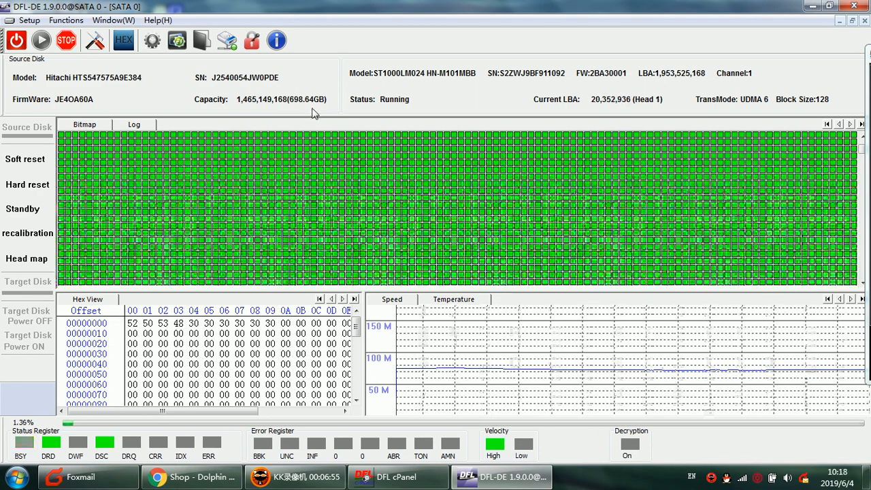
{"action": "left_click", "coordinate": [66, 41]}
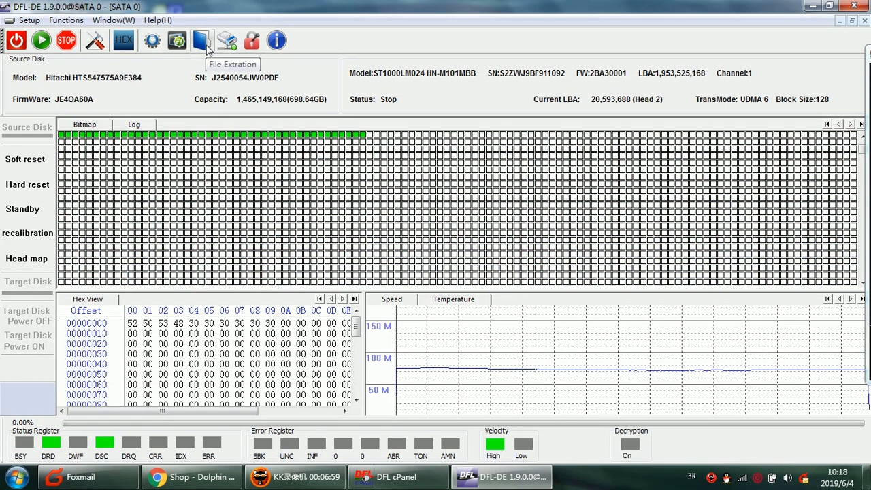
{"action": "left_click", "coordinate": [202, 39]}
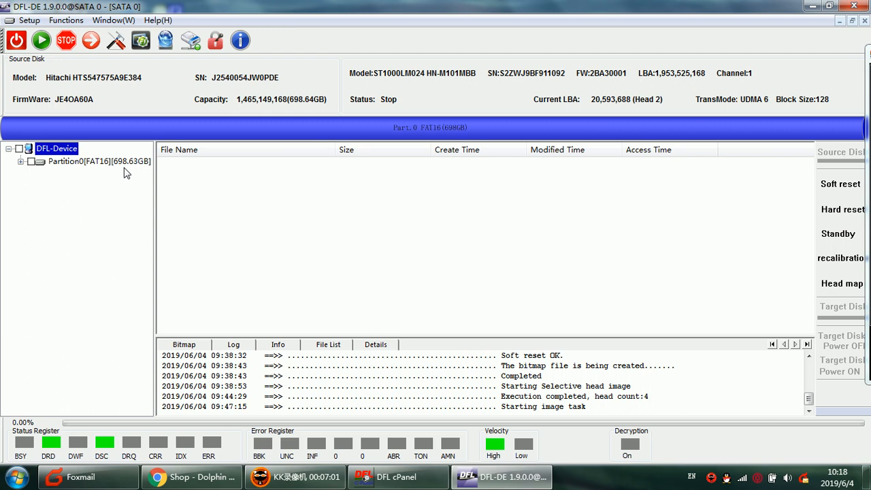
{"action": "mouse_move", "coordinate": [116, 169]}
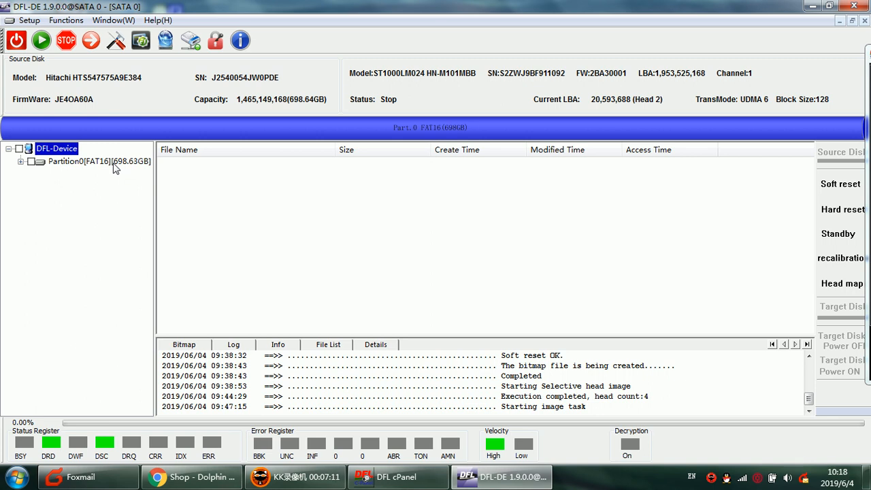
{"action": "left_click", "coordinate": [100, 160]}
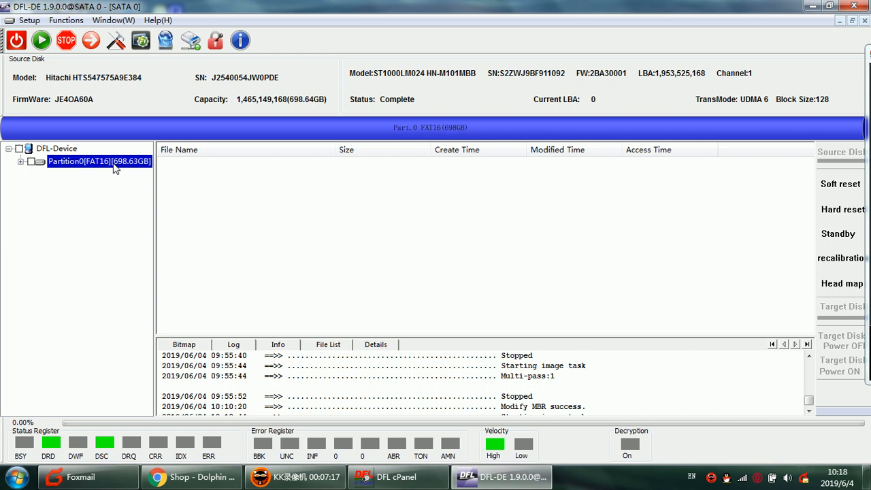
{"action": "mouse_move", "coordinate": [123, 249]}
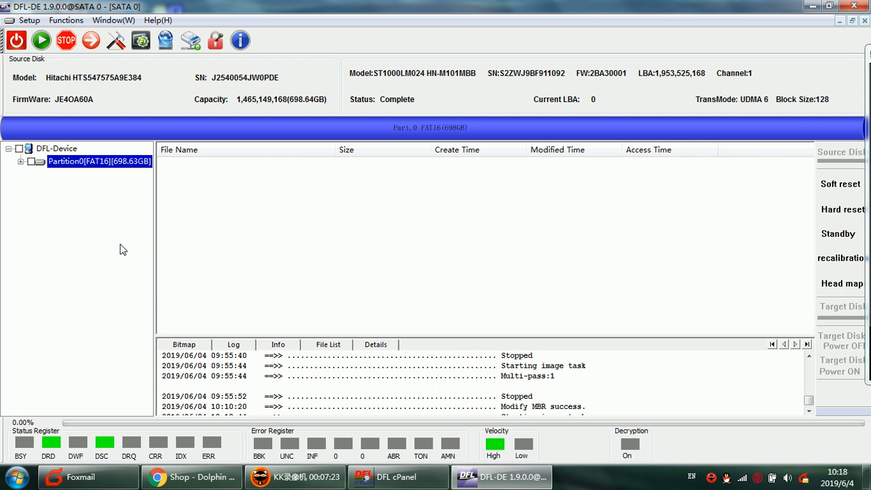
{"action": "mouse_move", "coordinate": [291, 214]}
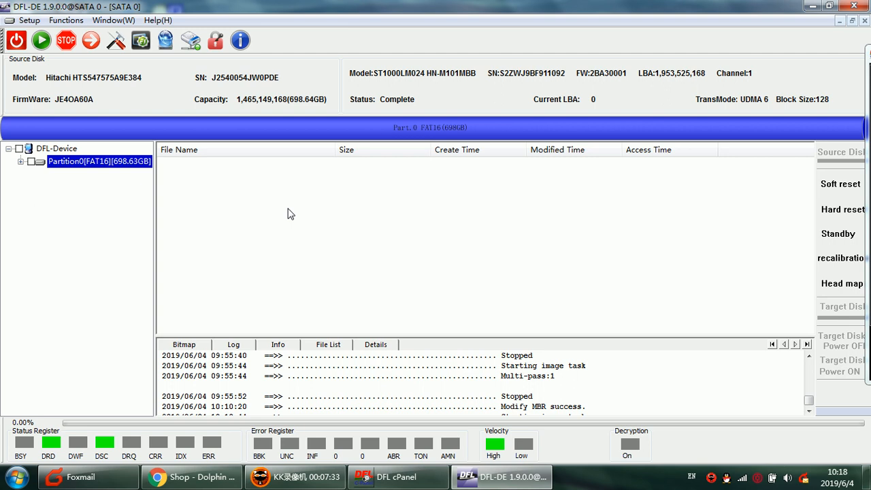
{"action": "mouse_move", "coordinate": [258, 213]}
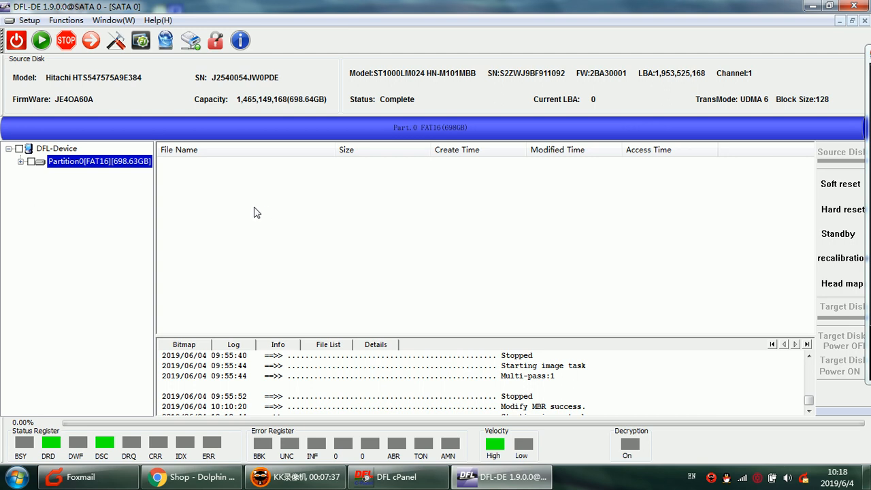
{"action": "mouse_move", "coordinate": [234, 211]}
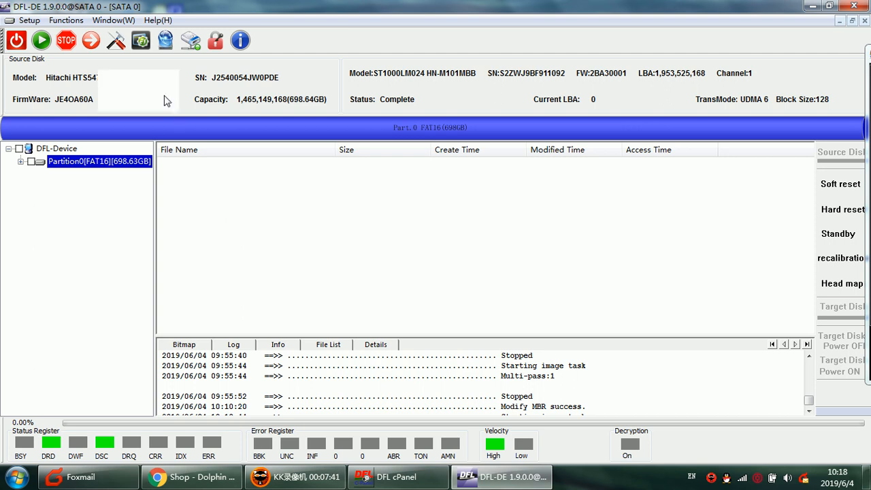
{"action": "mouse_move", "coordinate": [166, 41]}
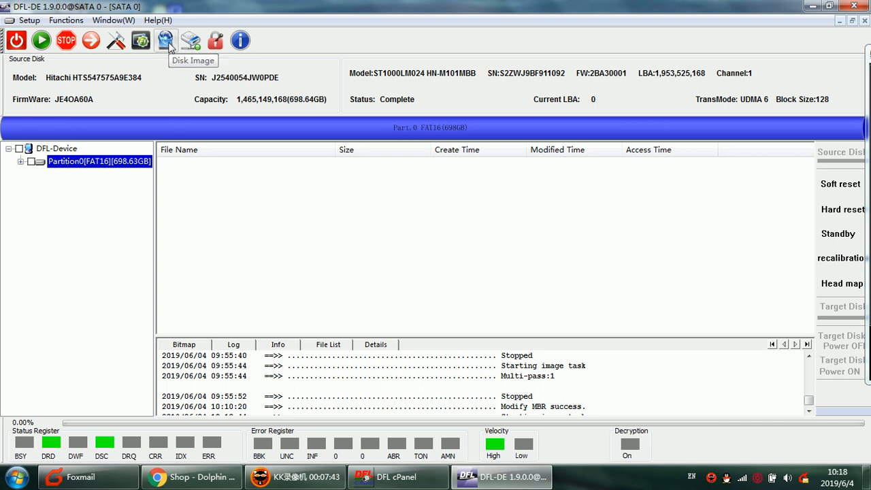
{"action": "left_click", "coordinate": [166, 41]}
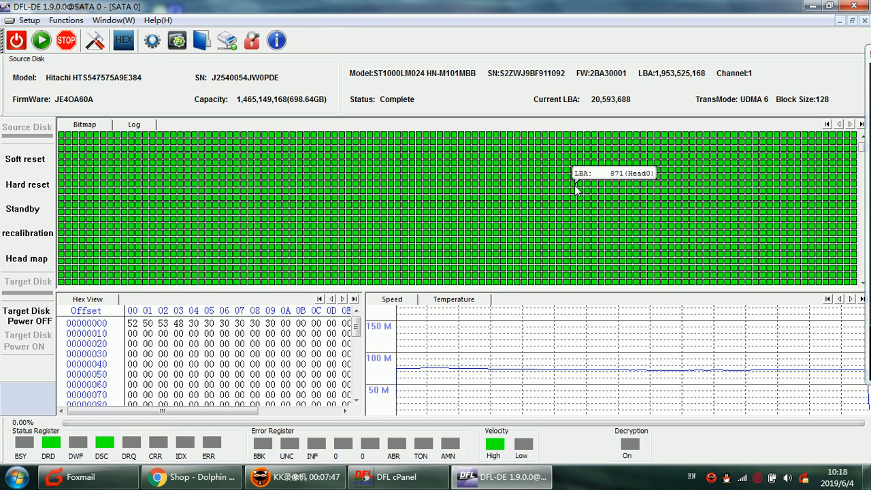
{"action": "left_click", "coordinate": [133, 125]}
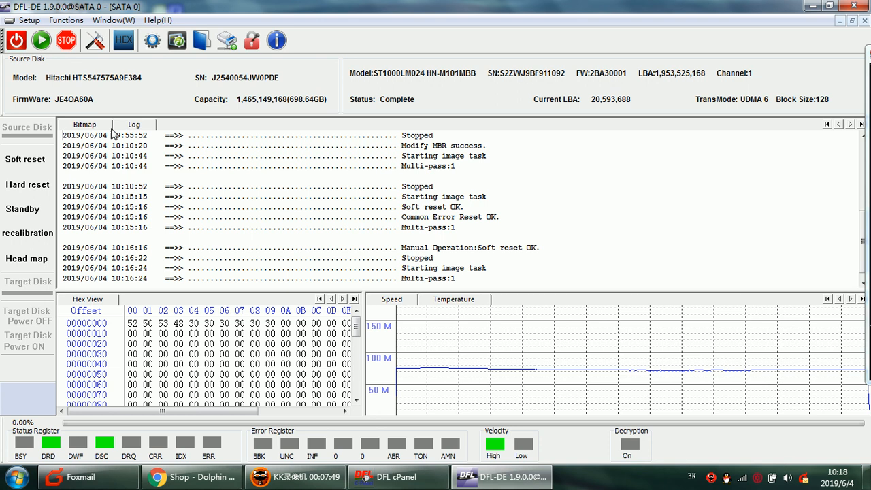
{"action": "left_click", "coordinate": [84, 124]}
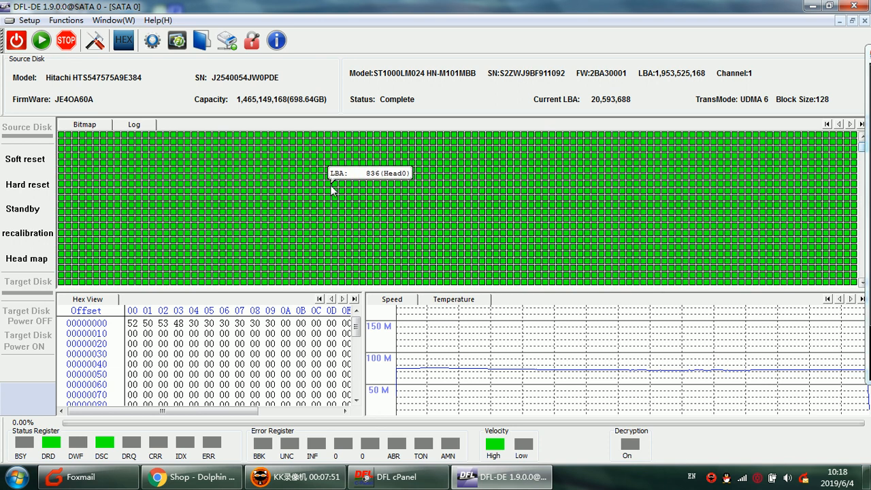
{"action": "mouse_move", "coordinate": [370, 178]}
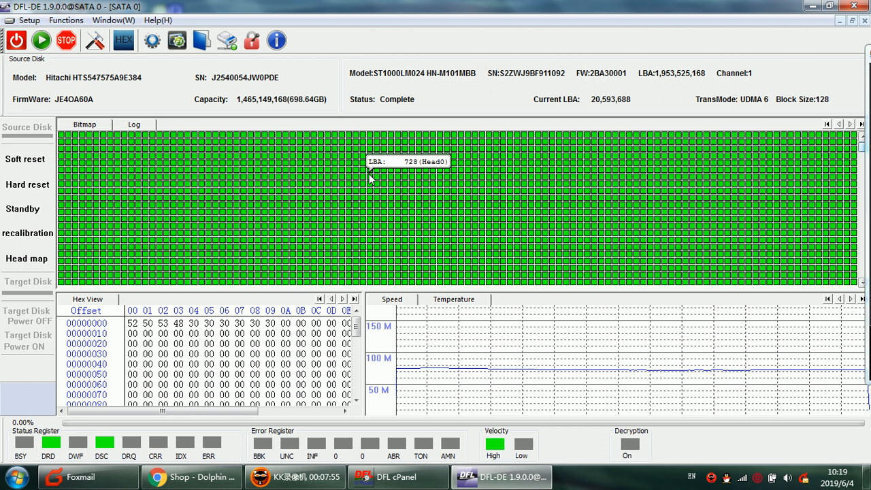
{"action": "mouse_move", "coordinate": [369, 179]}
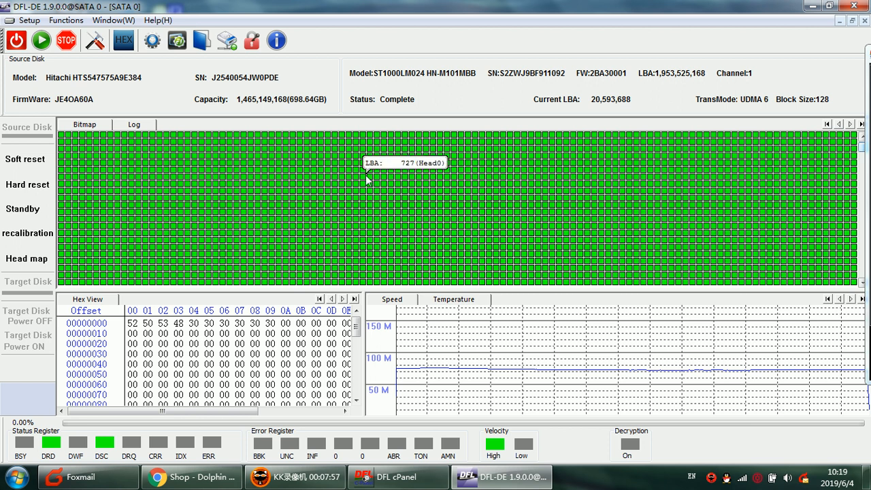
{"action": "mouse_move", "coordinate": [199, 70]}
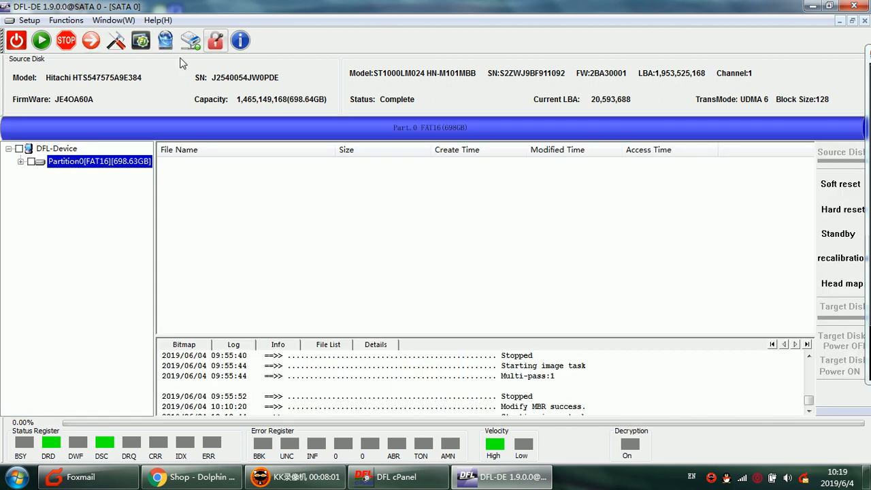
{"action": "mouse_move", "coordinate": [273, 184]}
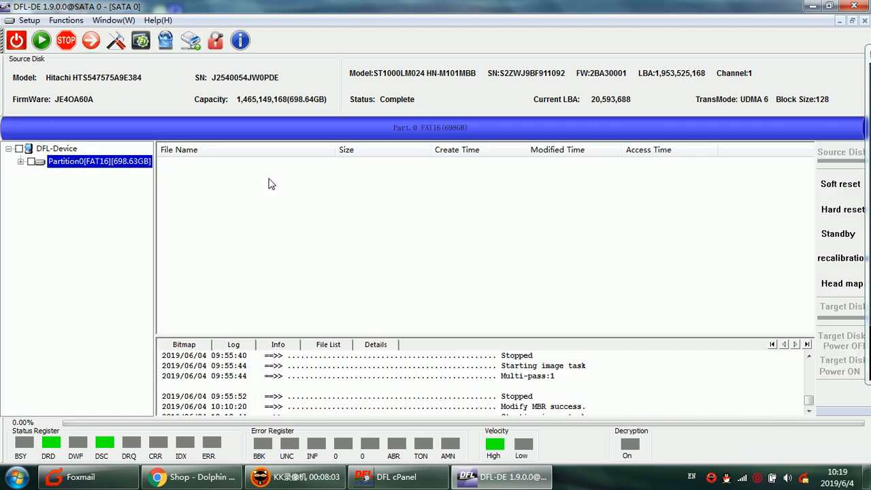
{"action": "mouse_move", "coordinate": [207, 184]}
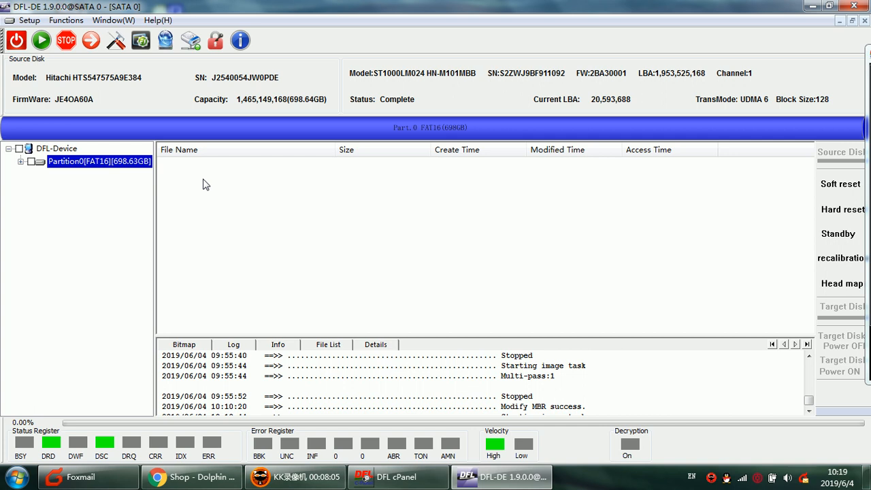
{"action": "mouse_move", "coordinate": [123, 162]}
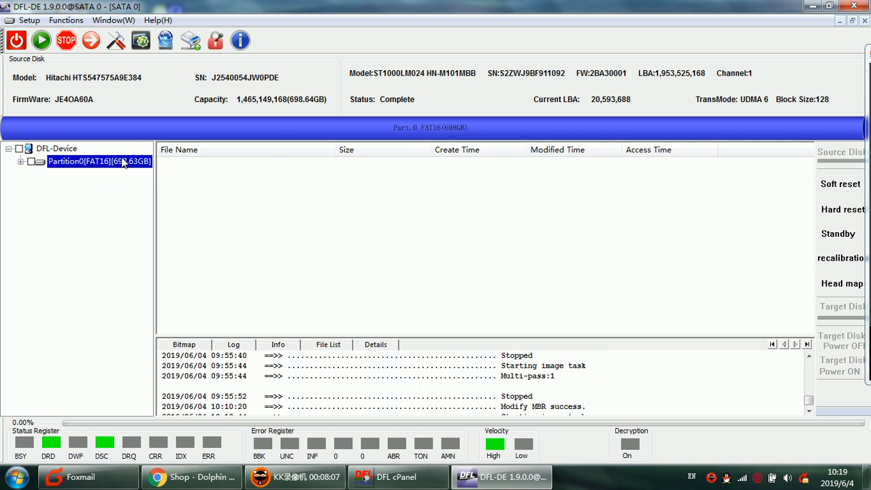
{"action": "mouse_move", "coordinate": [123, 170]}
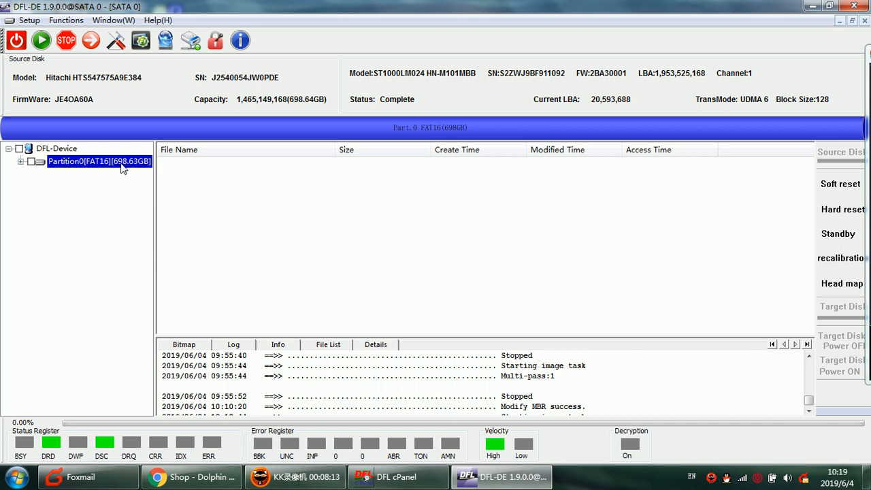
{"action": "right_click", "coordinate": [98, 161]}
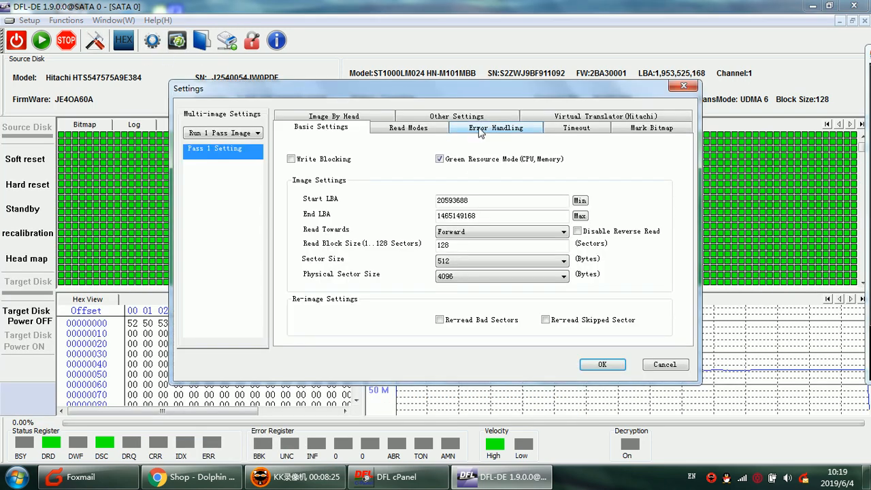
{"action": "mouse_move", "coordinate": [493, 150]}
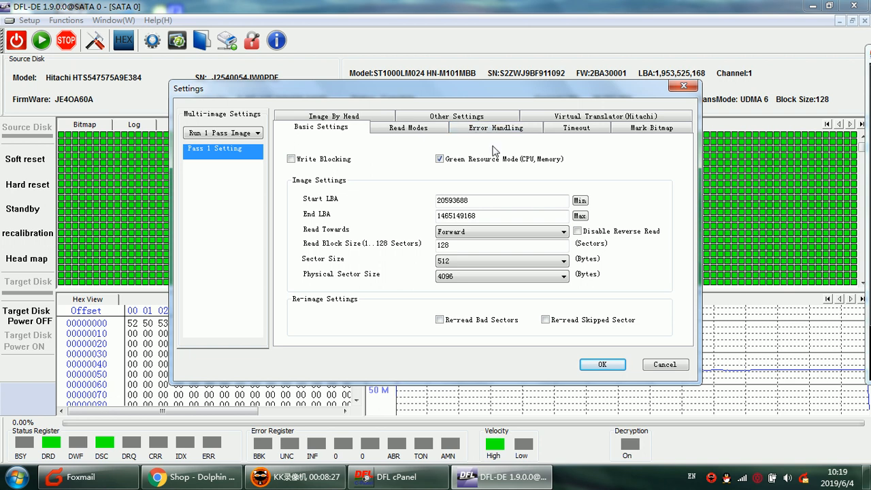
Review the Mark Bitmap options and close the Settings dialog with OK
{"action": "left_click", "coordinate": [651, 128]}
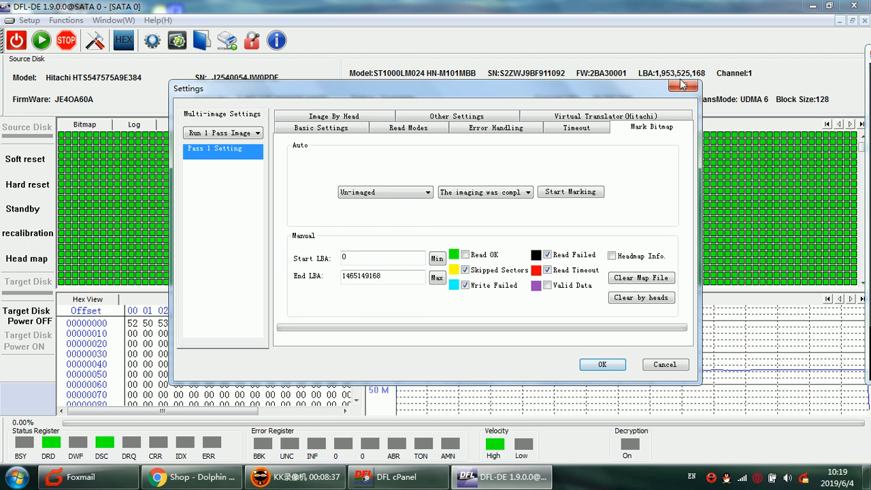
{"action": "left_click", "coordinate": [684, 86]}
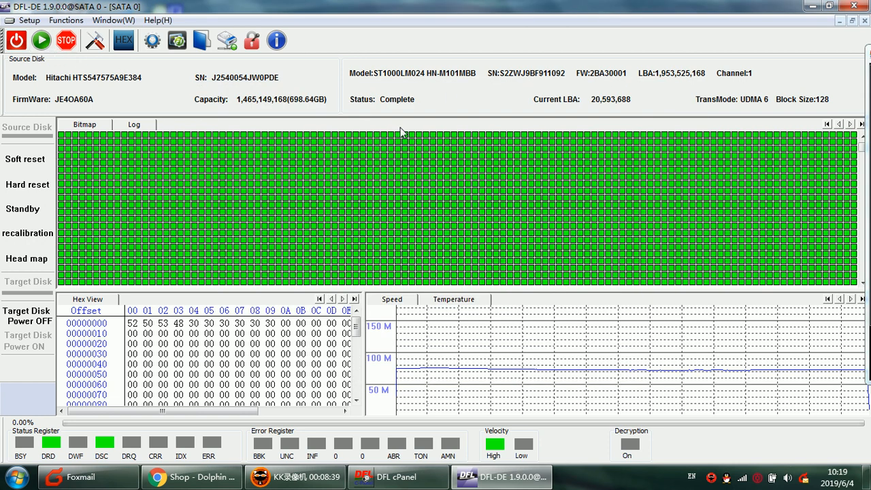
{"action": "mouse_move", "coordinate": [602, 206]}
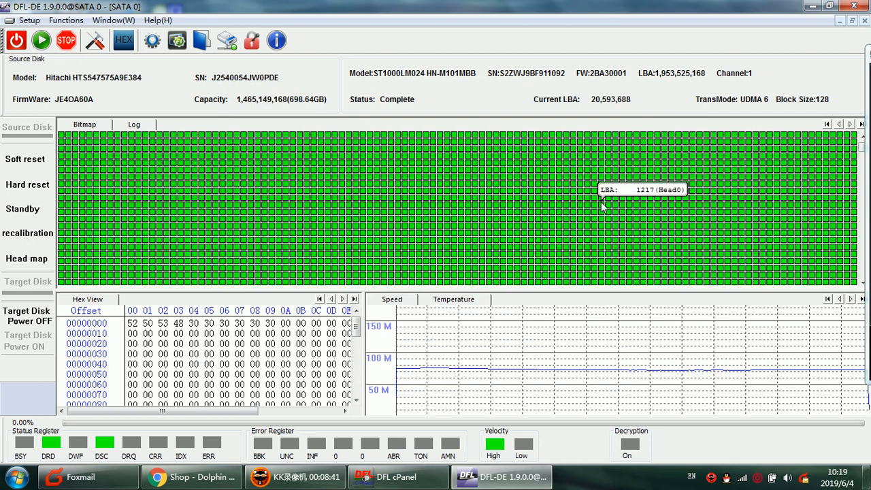
{"action": "mouse_move", "coordinate": [384, 164]}
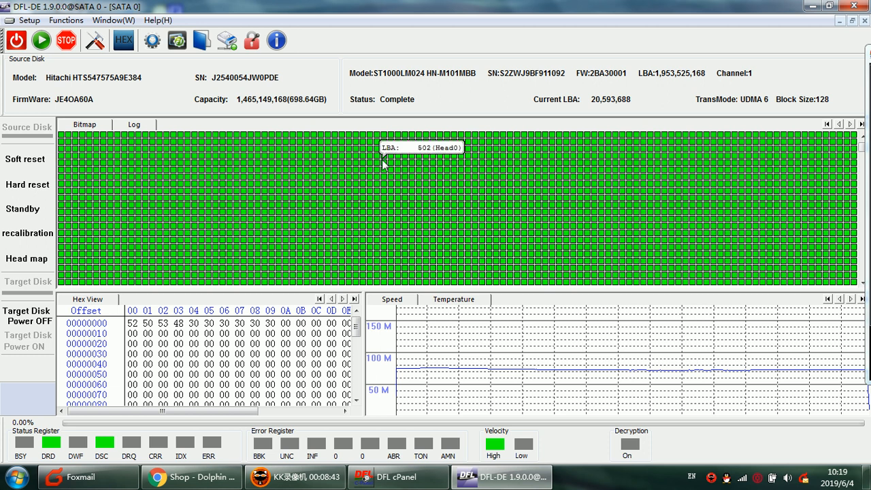
{"action": "mouse_move", "coordinate": [434, 98]}
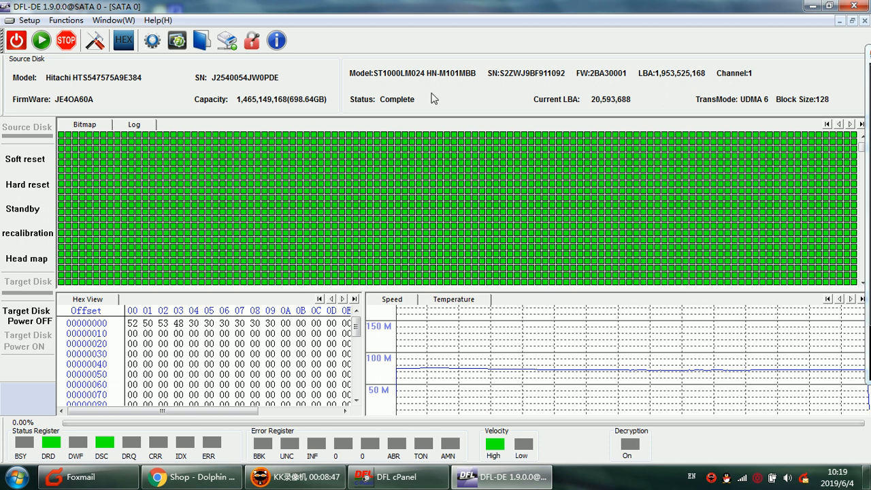